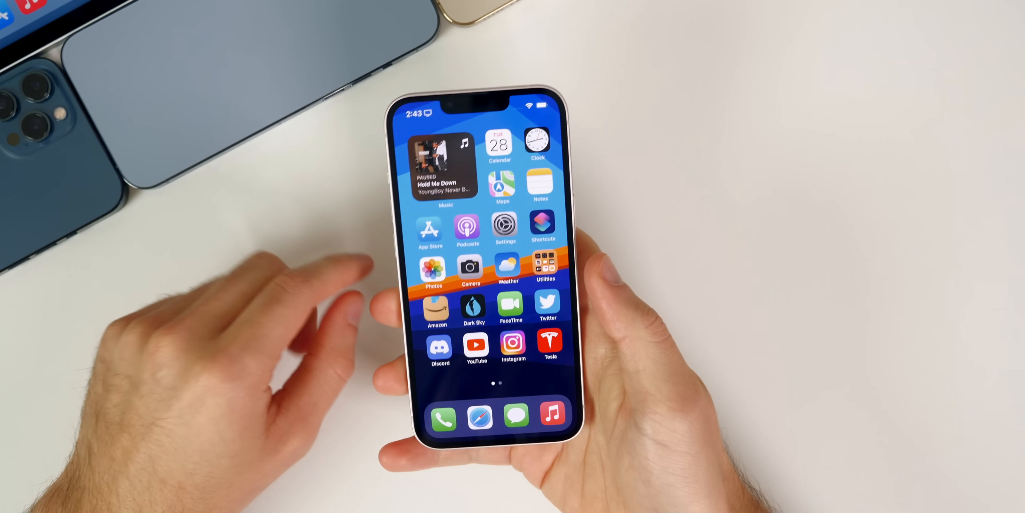
Show the About page listing the iPhone 13 on software version 15.1 (19B5052f)
left_click(506, 226)
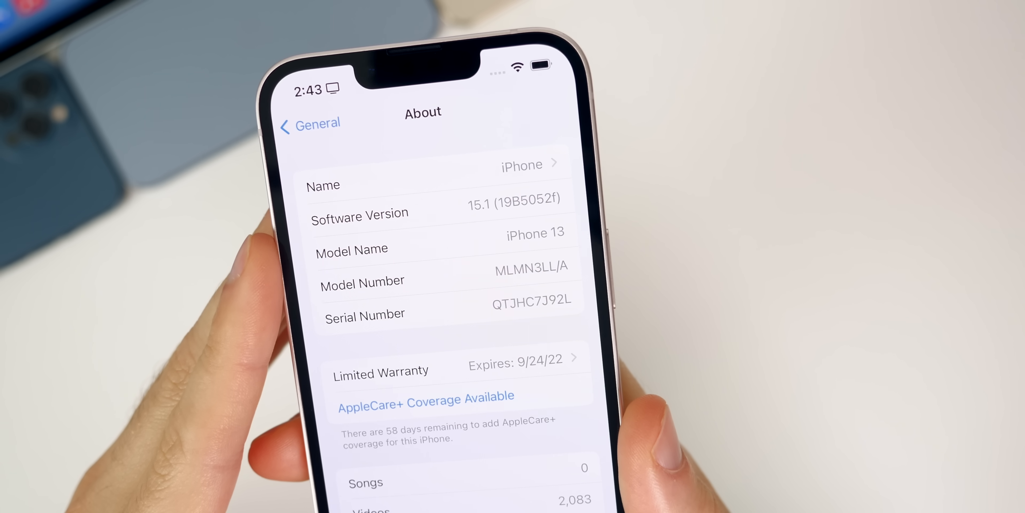
scroll("down", 3)
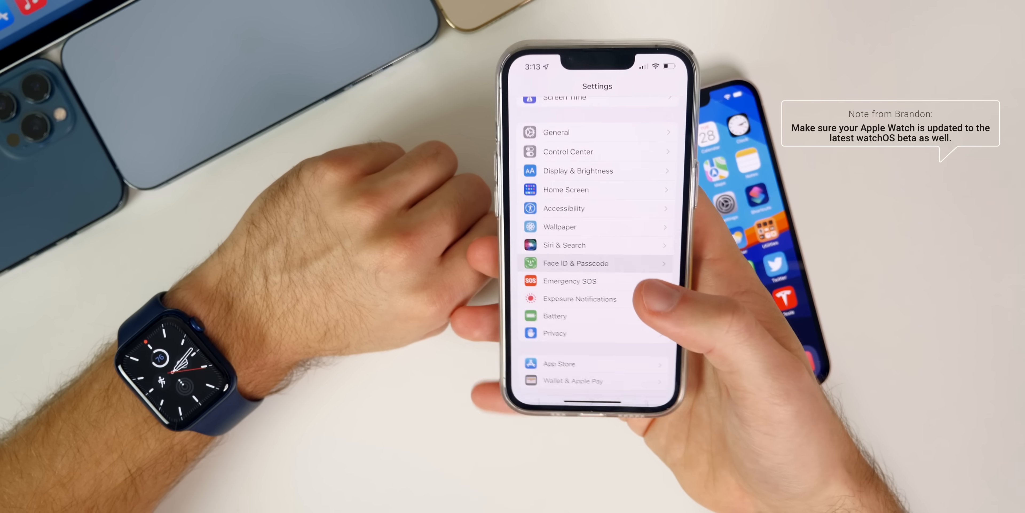
Exit Settings back to the Home Screen without changing anything
left_click(576, 264)
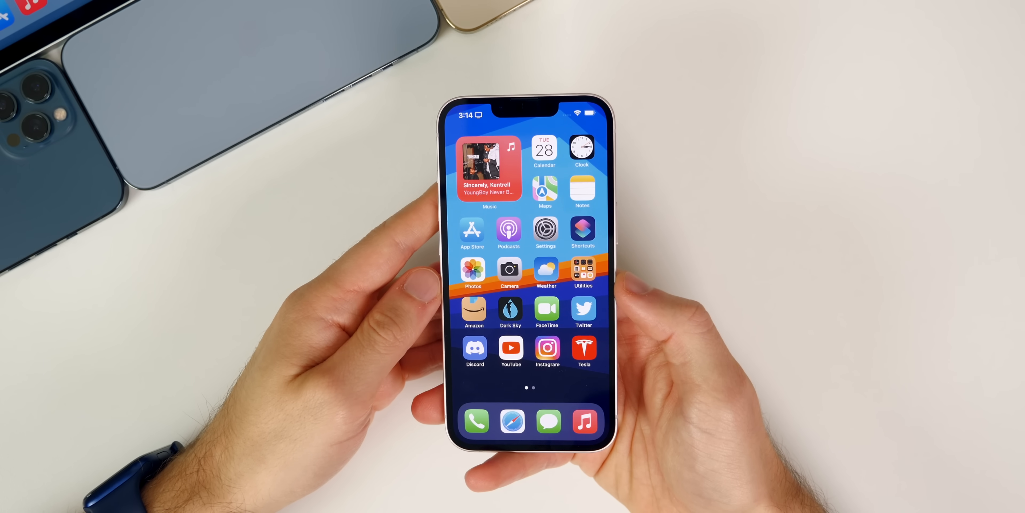
Launch Settings from the Home Screen and go into the General page
left_click(546, 230)
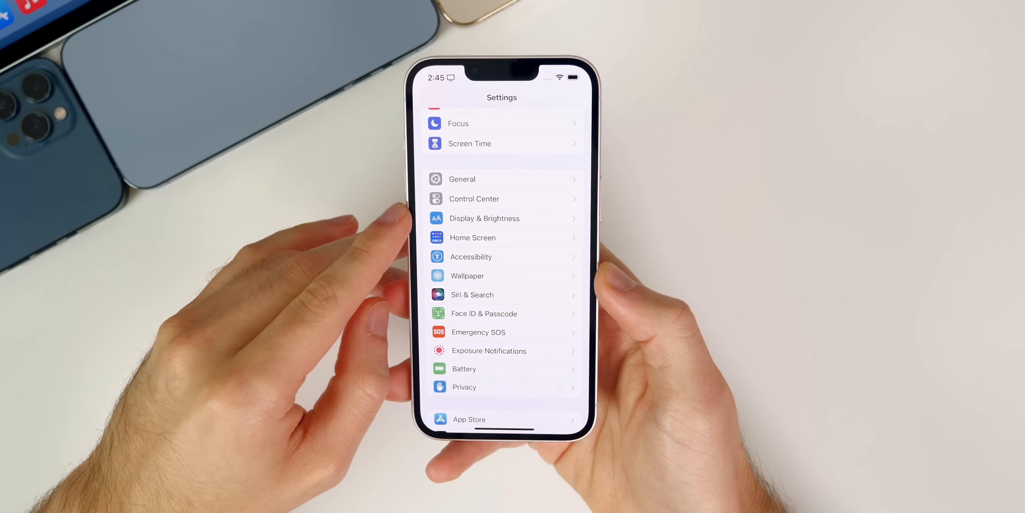
left_click(462, 179)
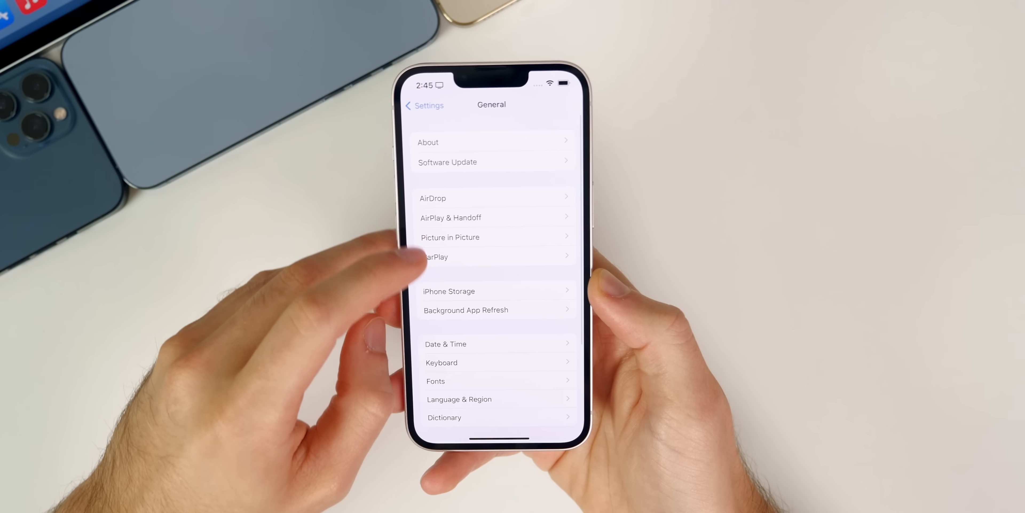
left_click(449, 291)
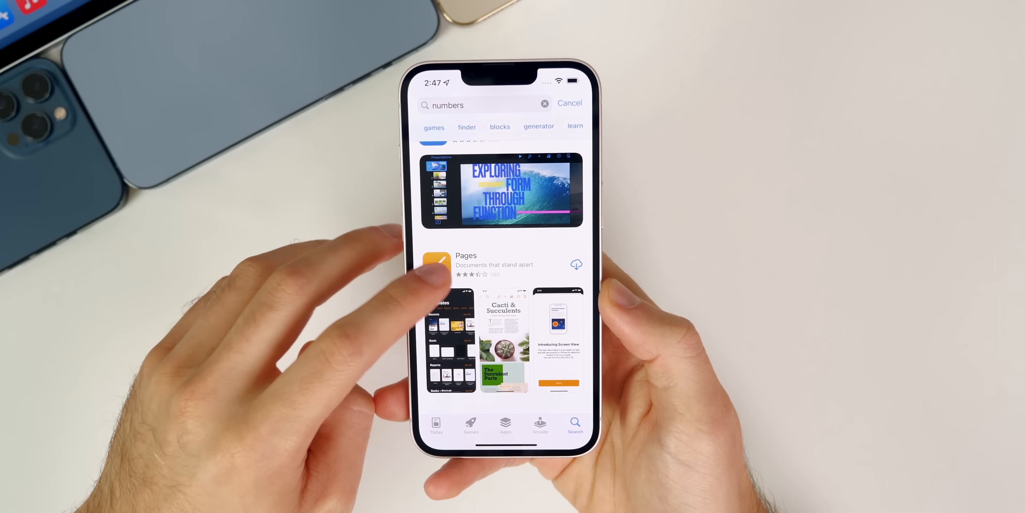
Browse the App Store results for 'numbers' past Apple's Pages and Keynote
left_click(466, 256)
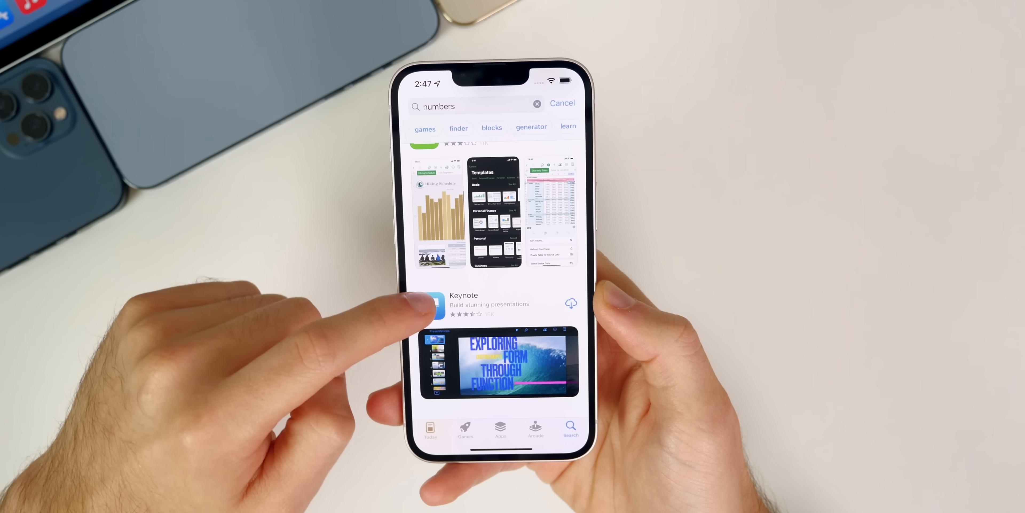
scroll("down", 3)
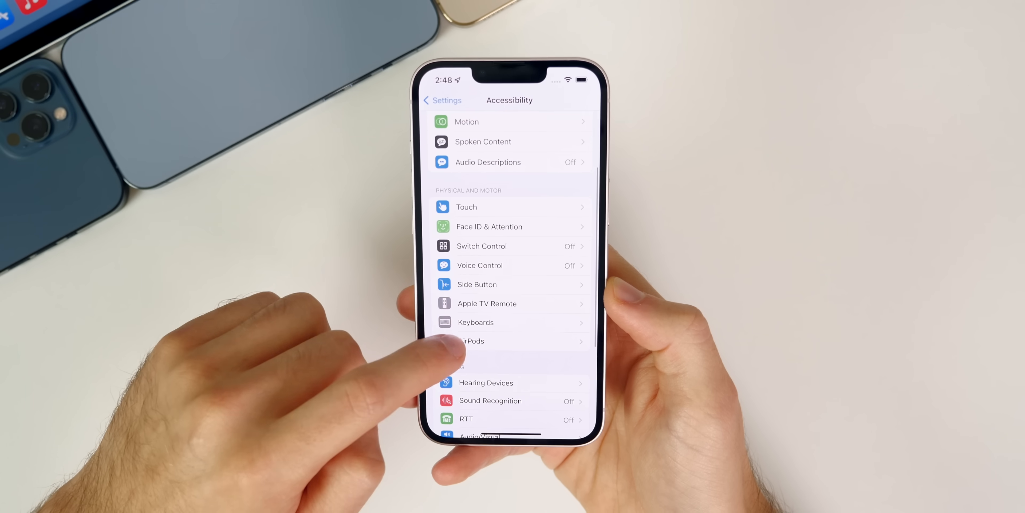
Choose AirPods under Physical and Motor in Accessibility settings
left_click(471, 341)
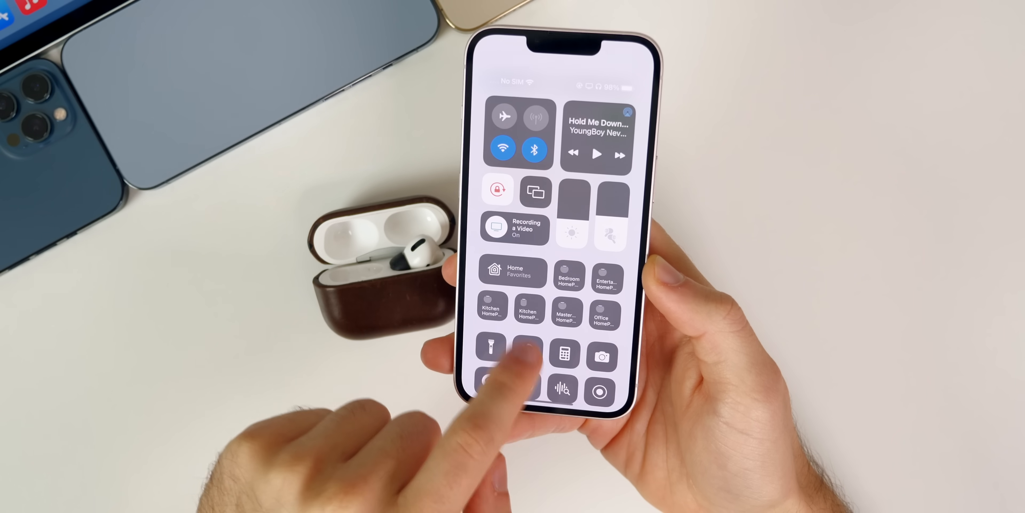
Expand the AirPods Pro audio controls and toggle Spatialize Stereo
left_click(598, 125)
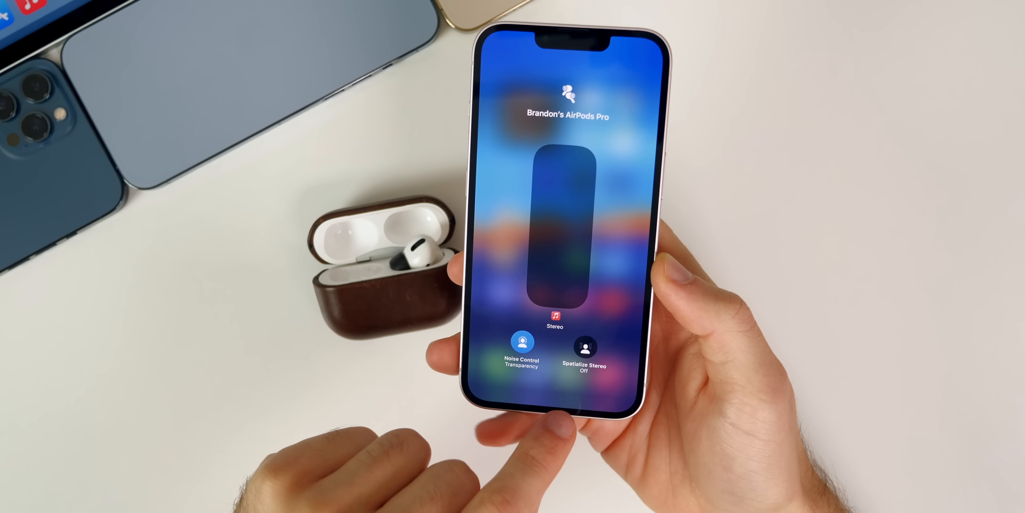
left_click(584, 346)
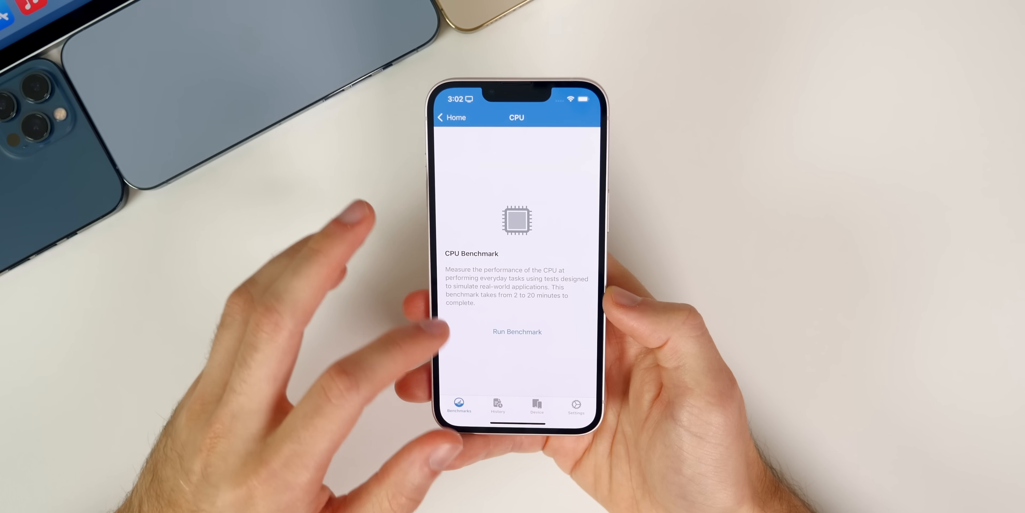
View the CPU benchmark history listing past runs, latest 1731 single-core / 4626 multi-core
left_click(517, 332)
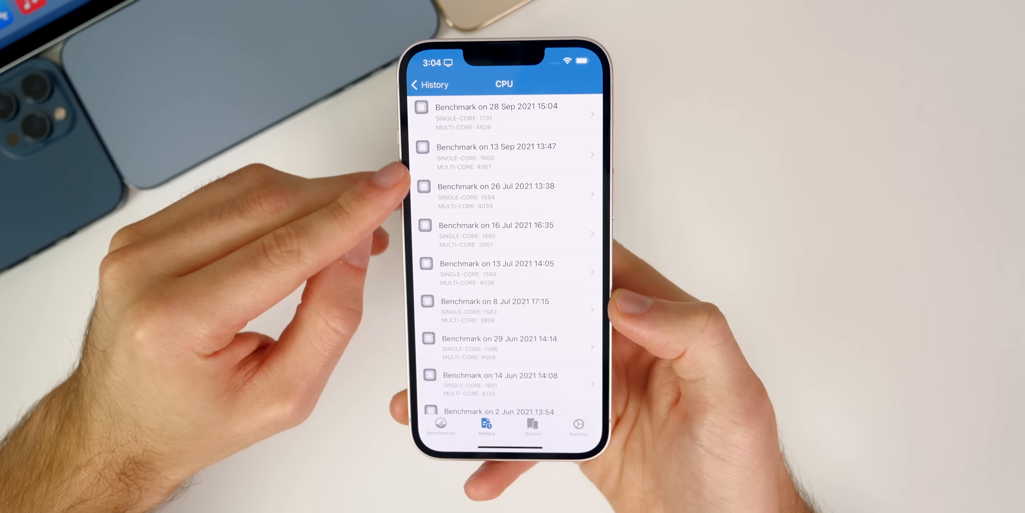
Close Geekbench 5 and return to the Home Screen
left_click(501, 116)
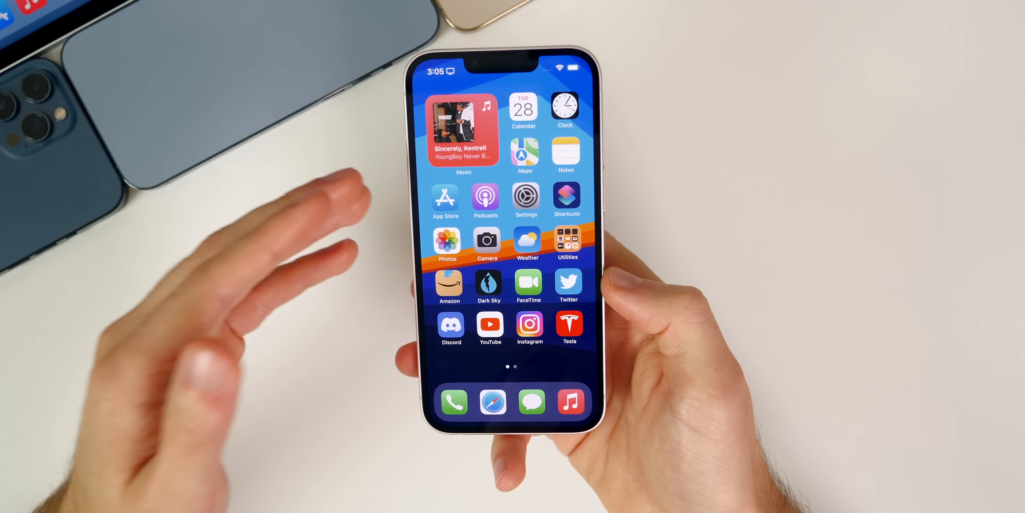
Launch Twitter to the retweeted post celebrating the YouTube channel turning 13
left_click(524, 110)
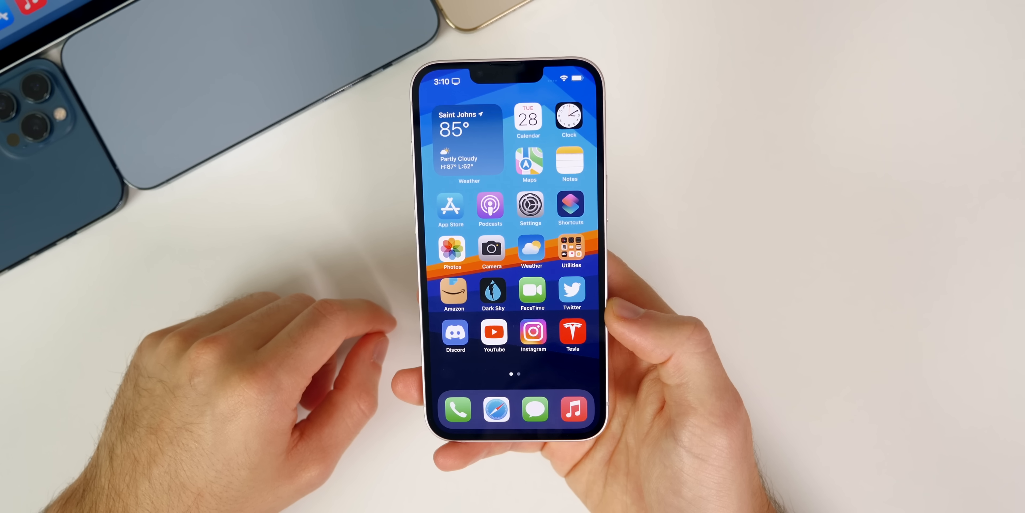
left_click(572, 289)
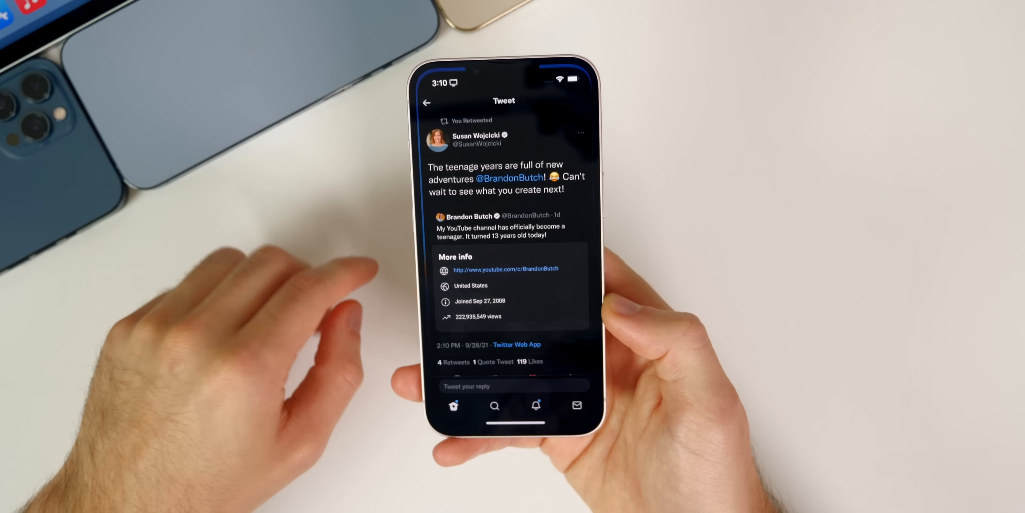